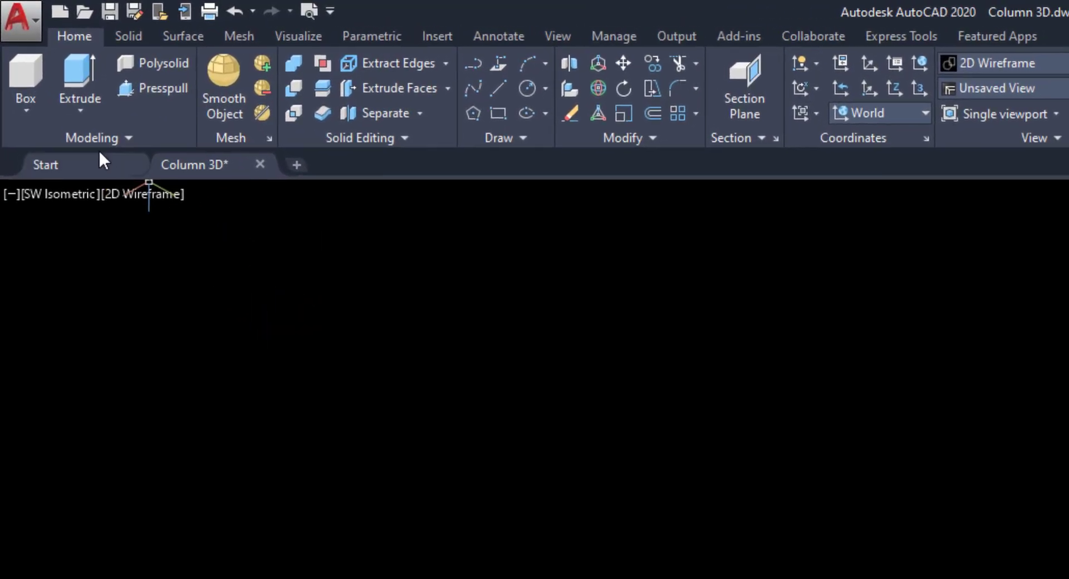
- Create a box solid 0.9 across and 0.2 high as the footing slab
{"action": "left_click", "coordinate": [26, 95]}
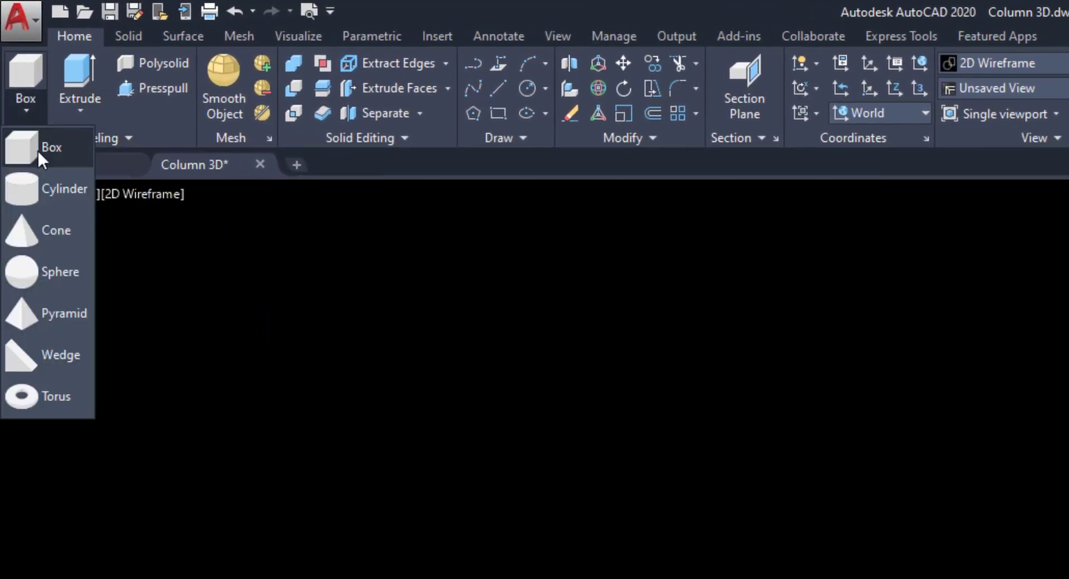
{"action": "left_click", "coordinate": [51, 147]}
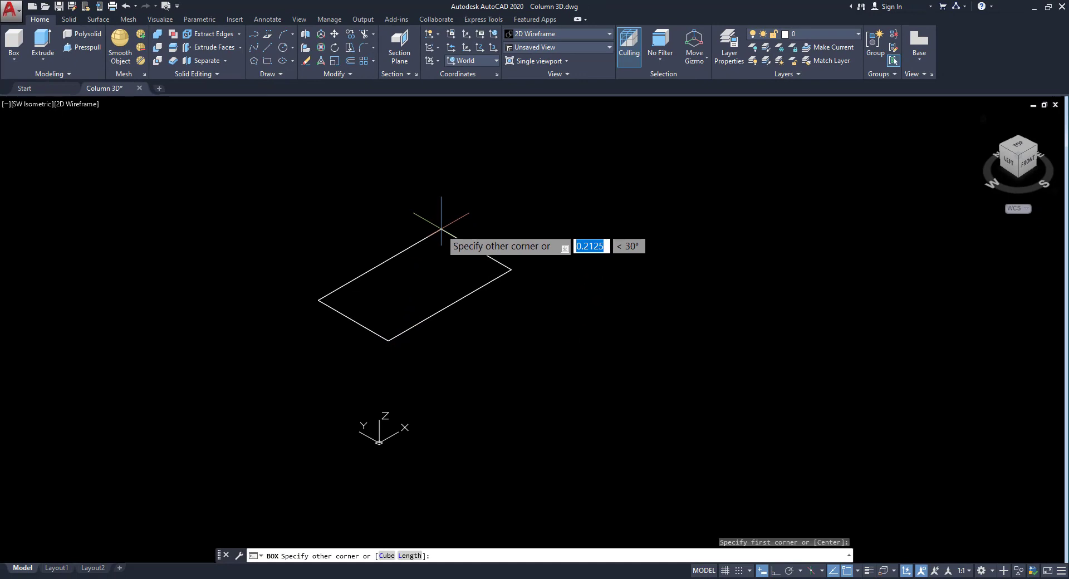
{"action": "type", "text": "0.9"}
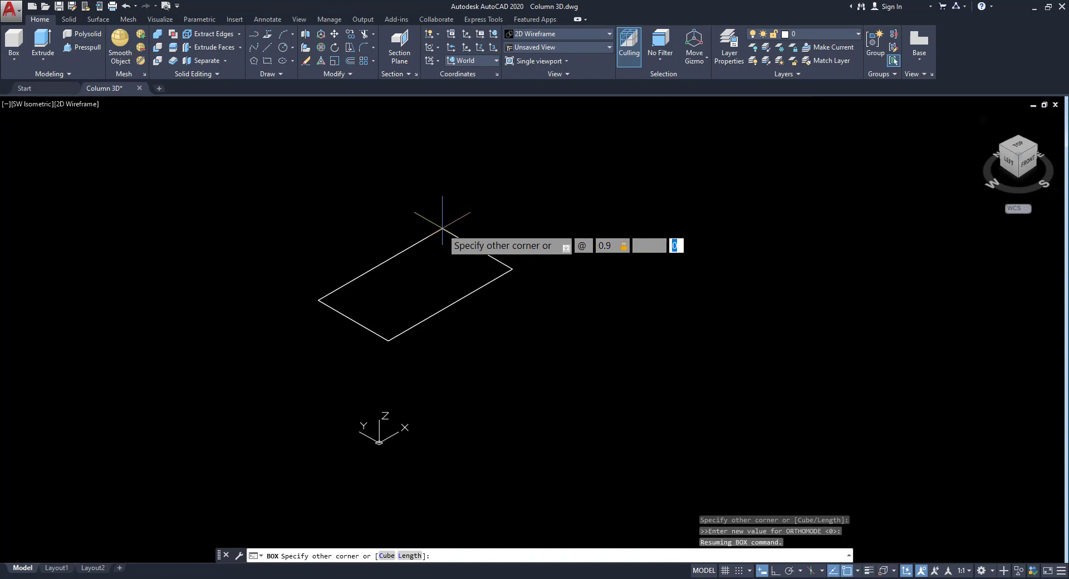
{"action": "type", "text": "0.2"}
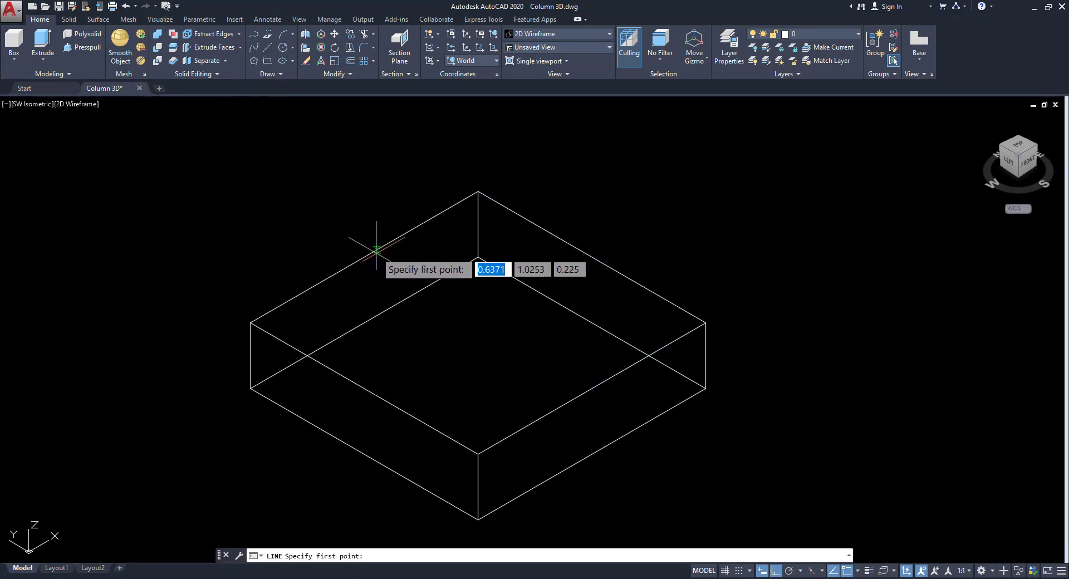
- Draw two lines between opposite edge midpoints, quartering the slab's top face
{"action": "left_click", "coordinate": [377, 251]}
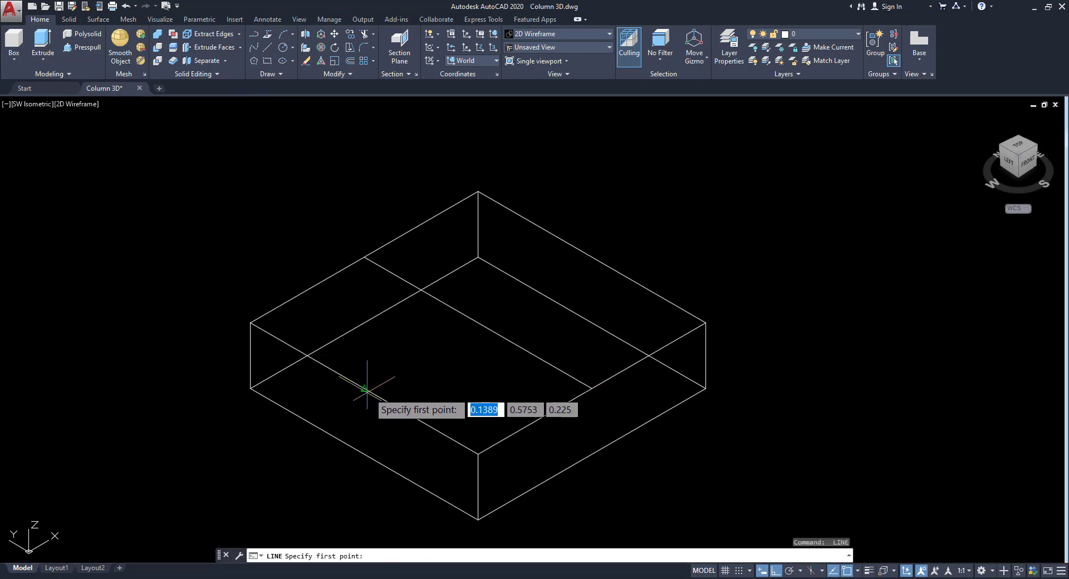
{"action": "left_click", "coordinate": [366, 388]}
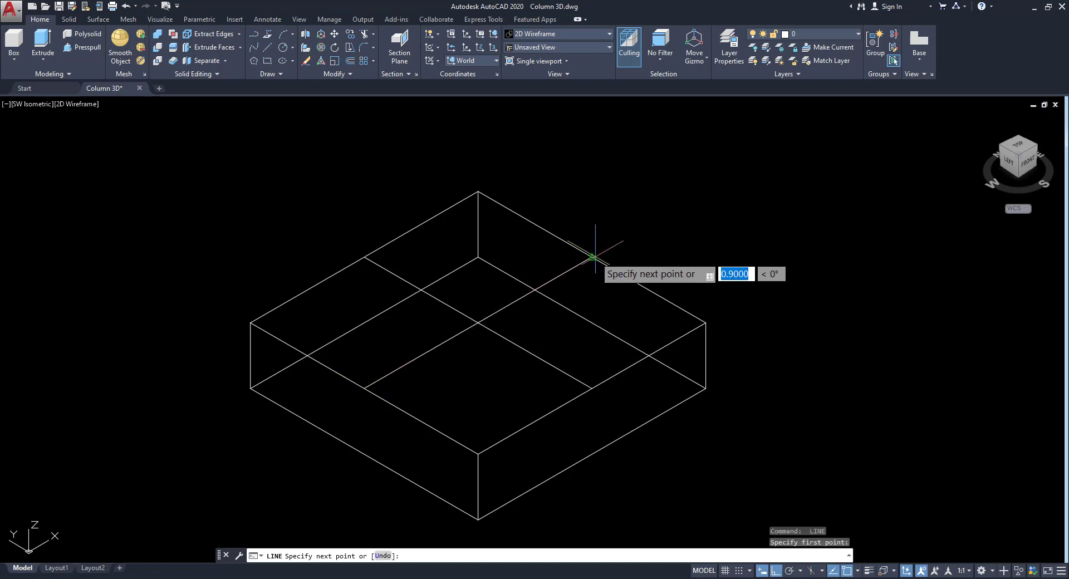
{"action": "key", "text": "Escape"}
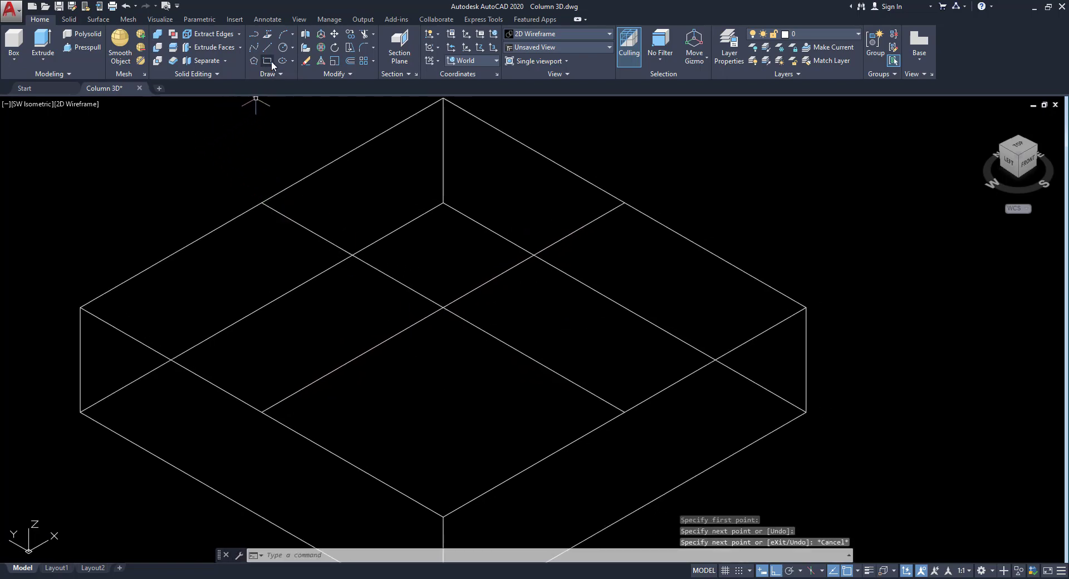
- Draw a 0.3 by 0.3 rectangle and move it to the guide lines' intersection
{"action": "left_click", "coordinate": [267, 46]}
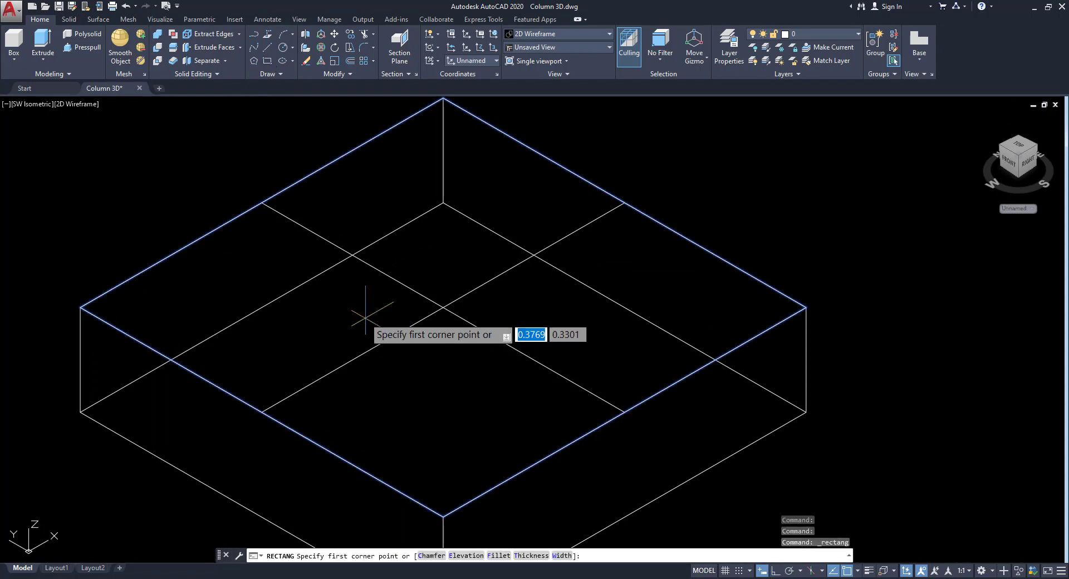
{"action": "left_click", "coordinate": [365, 318]}
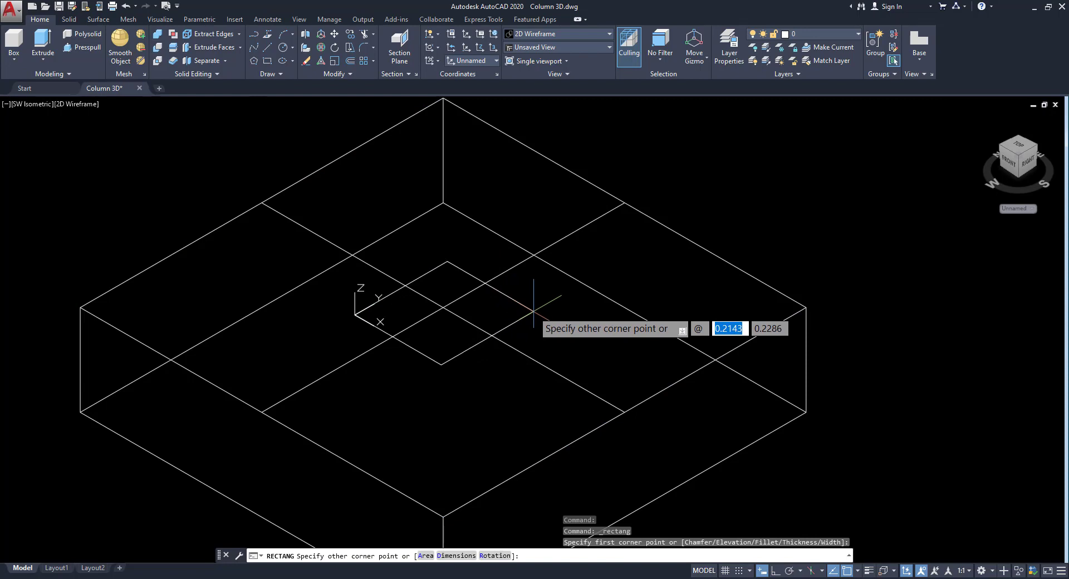
{"action": "type", "text": "0.3"}
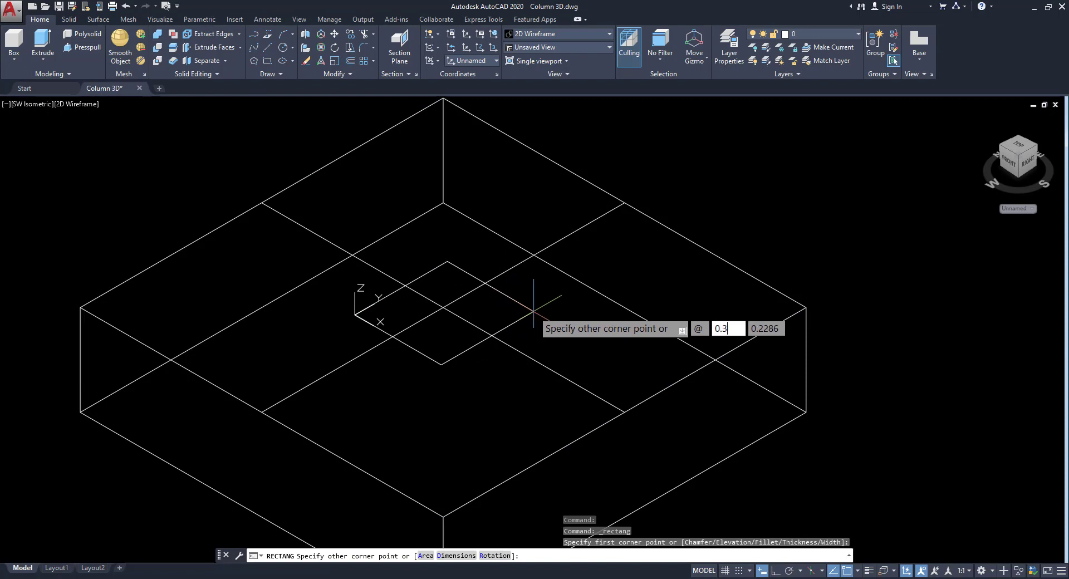
{"action": "type", "text": "0.3"}
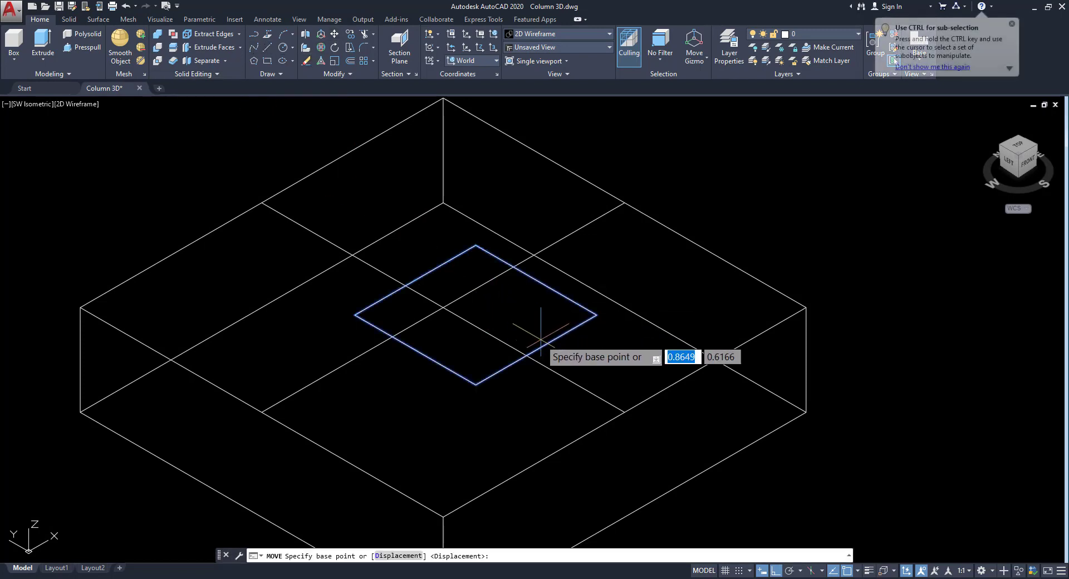
{"action": "left_click", "coordinate": [538, 337]}
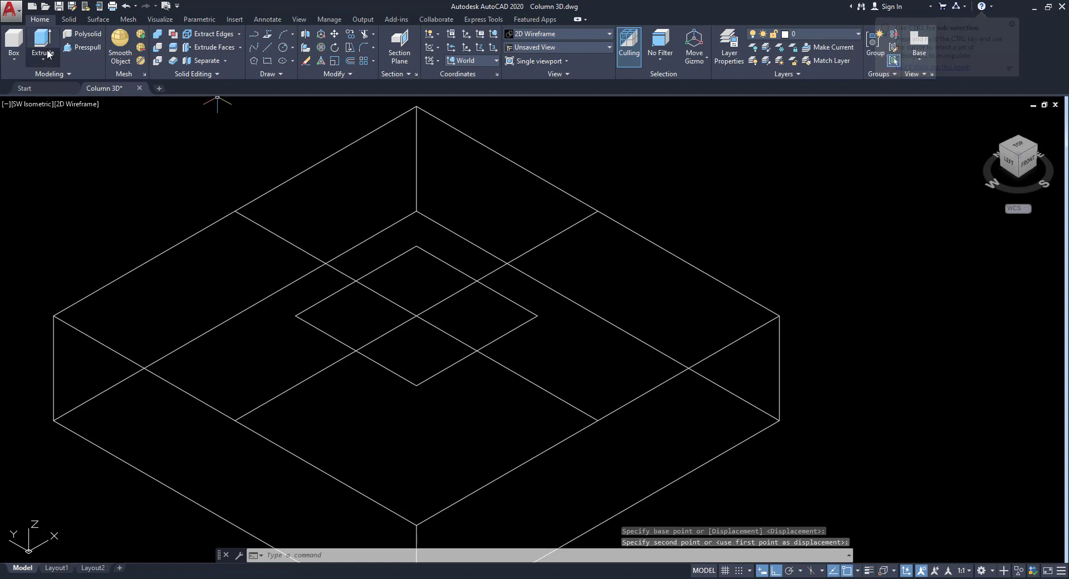
- Raise a box column of height 3 from the centre square's corners
{"action": "left_click", "coordinate": [13, 44]}
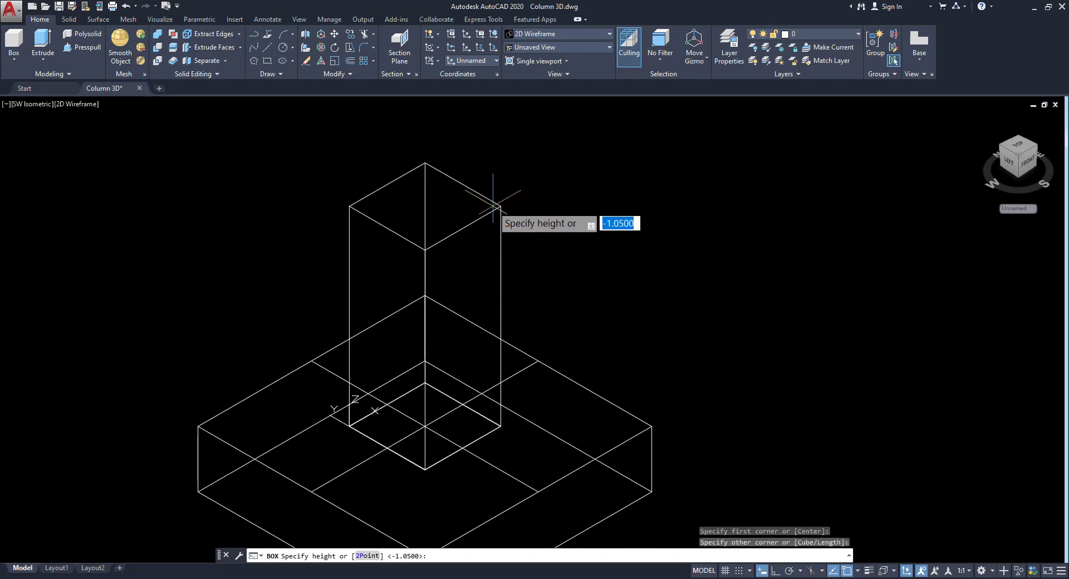
{"action": "type", "text": "3"}
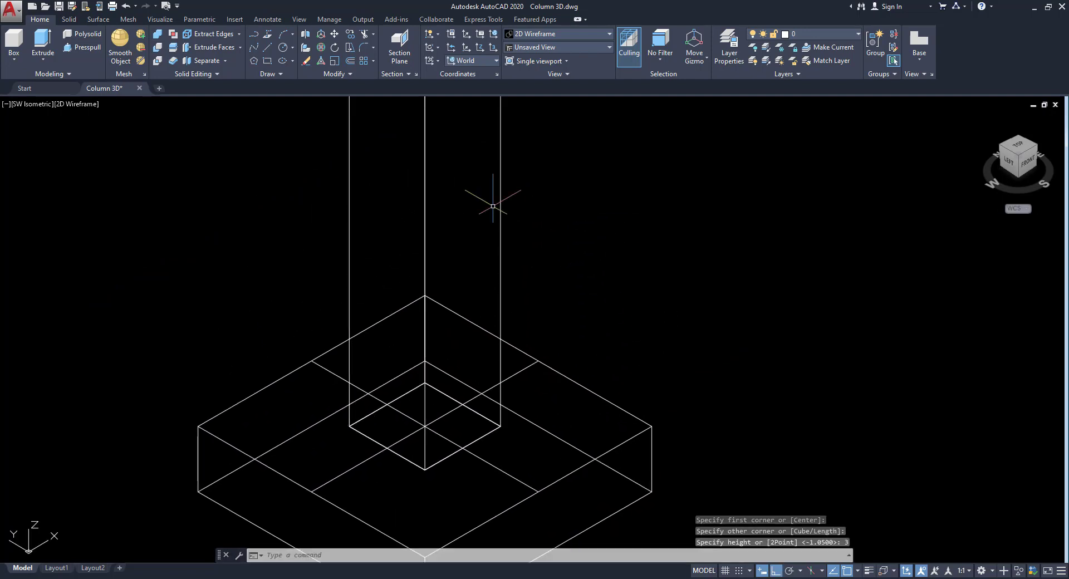
{"action": "key", "text": "Escape"}
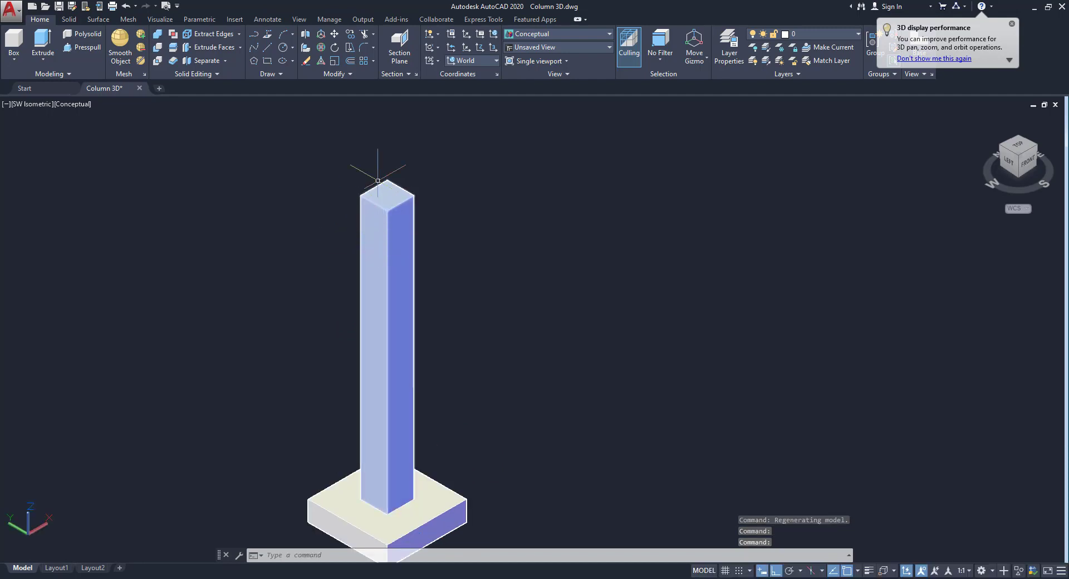
- Turn to a front view and change the visual style to 2D Wireframe
{"action": "left_click", "coordinate": [388, 308]}
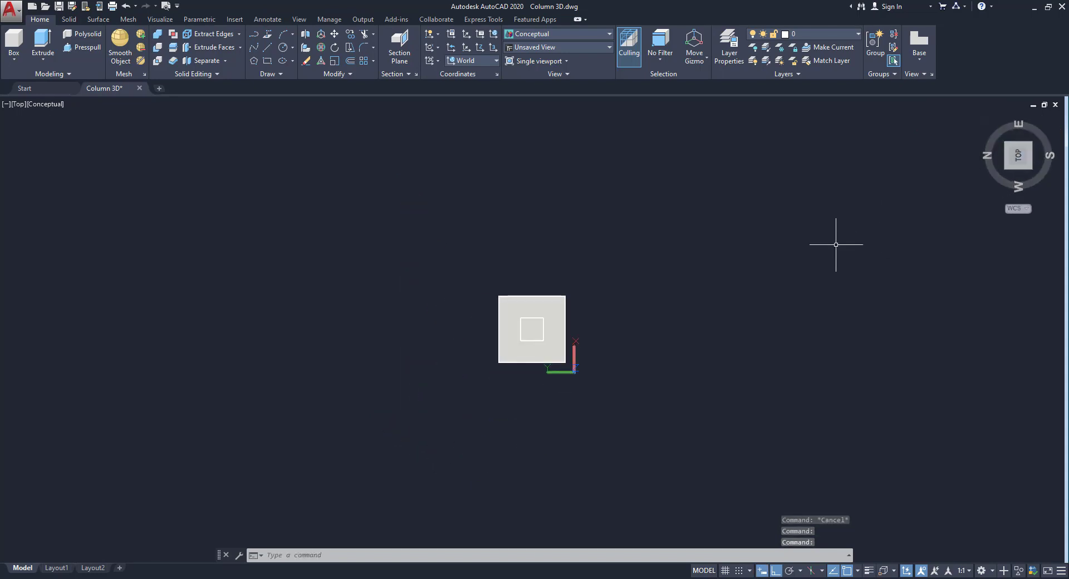
{"action": "mouse_move", "coordinate": [1052, 163]}
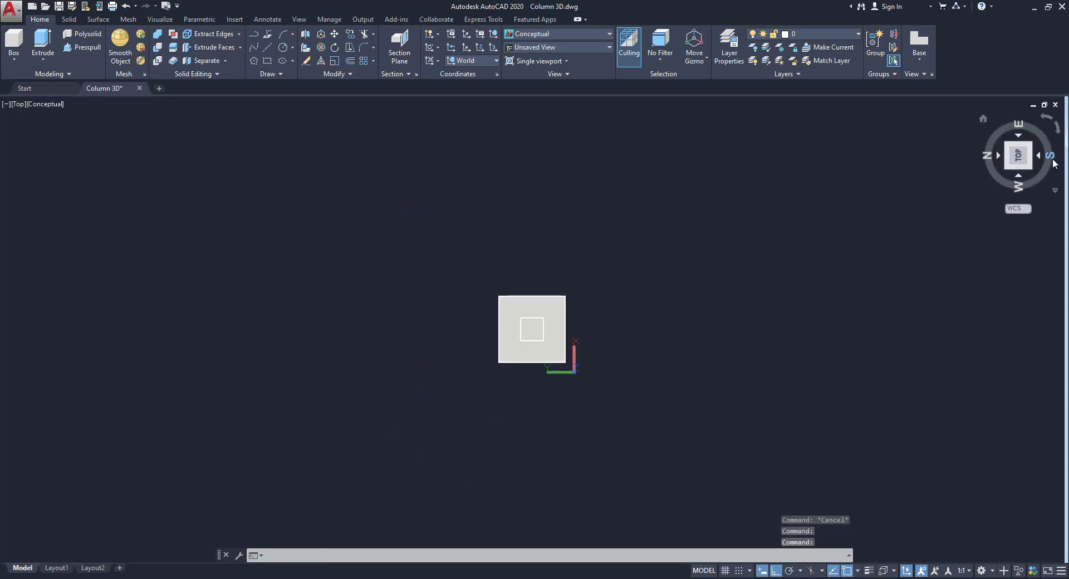
{"action": "left_click", "coordinate": [1017, 163]}
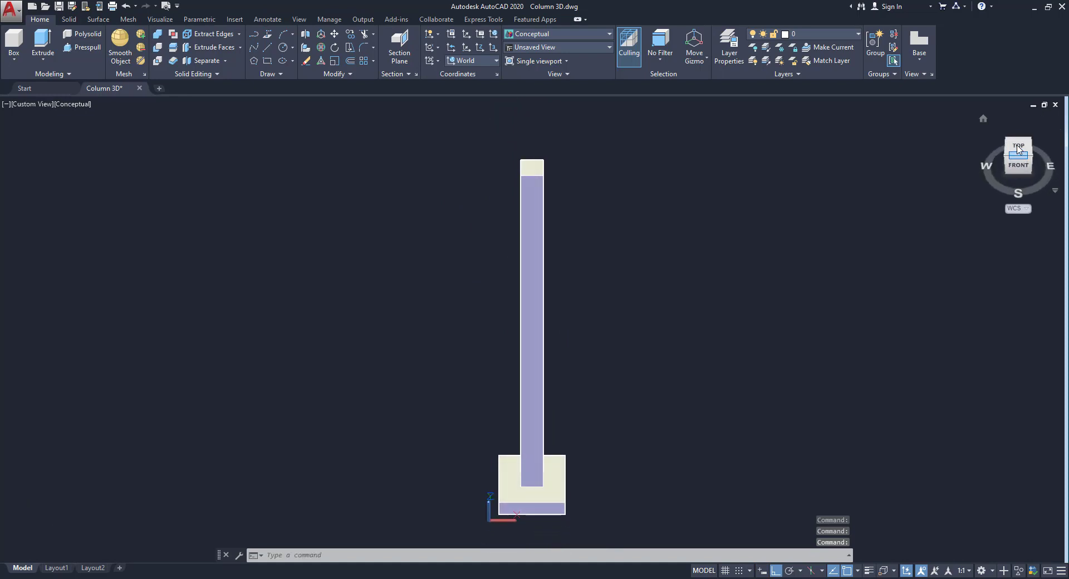
{"action": "left_click", "coordinate": [1018, 152]}
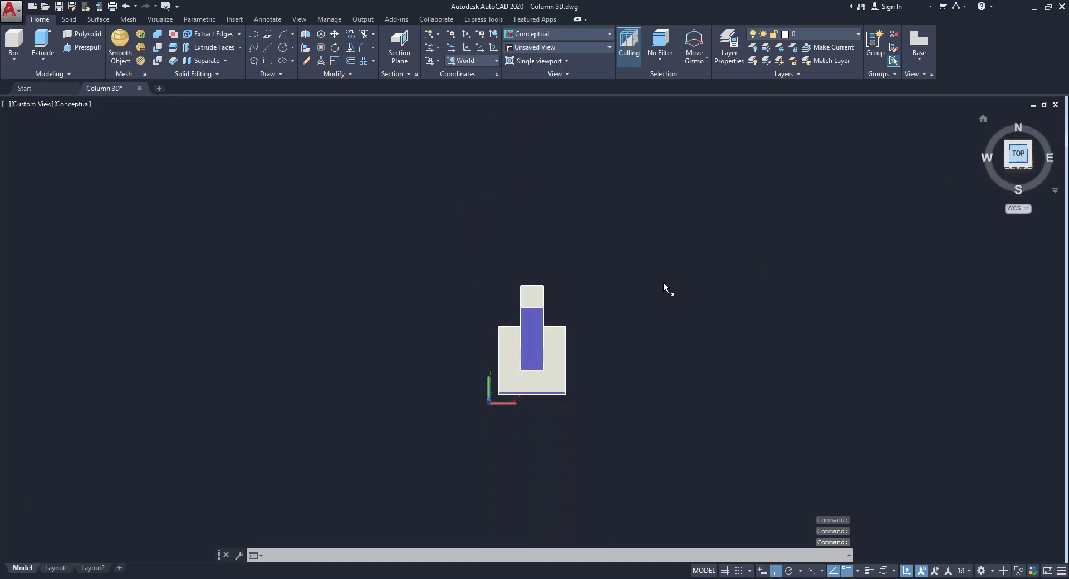
{"action": "left_click", "coordinate": [1017, 154]}
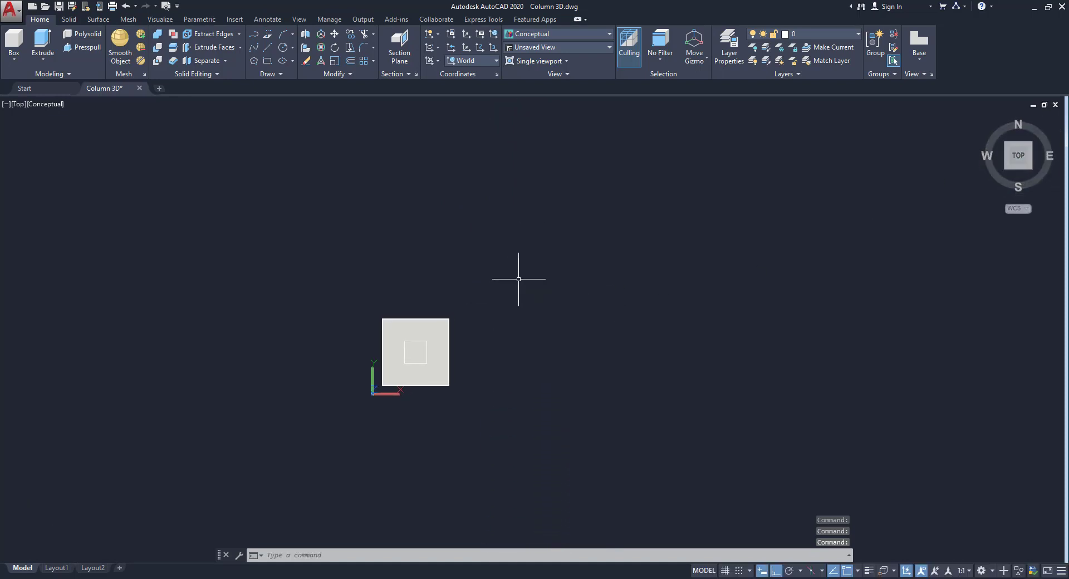
{"action": "left_click", "coordinate": [555, 34]}
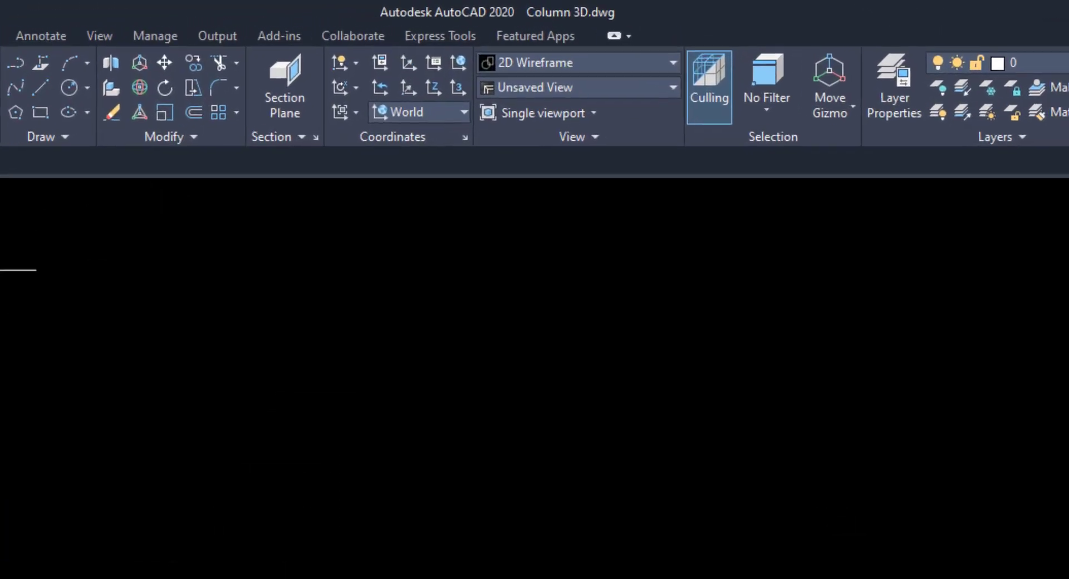
- Rectangular-array the footing and column with column spacing 3 and row spacing 3
{"action": "left_click", "coordinate": [234, 112]}
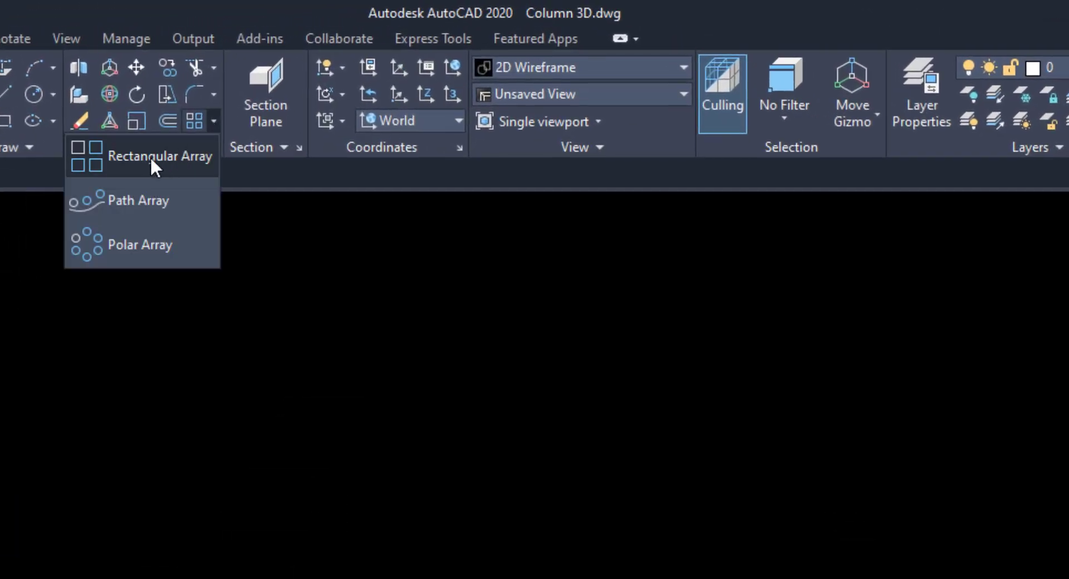
{"action": "left_click", "coordinate": [159, 156]}
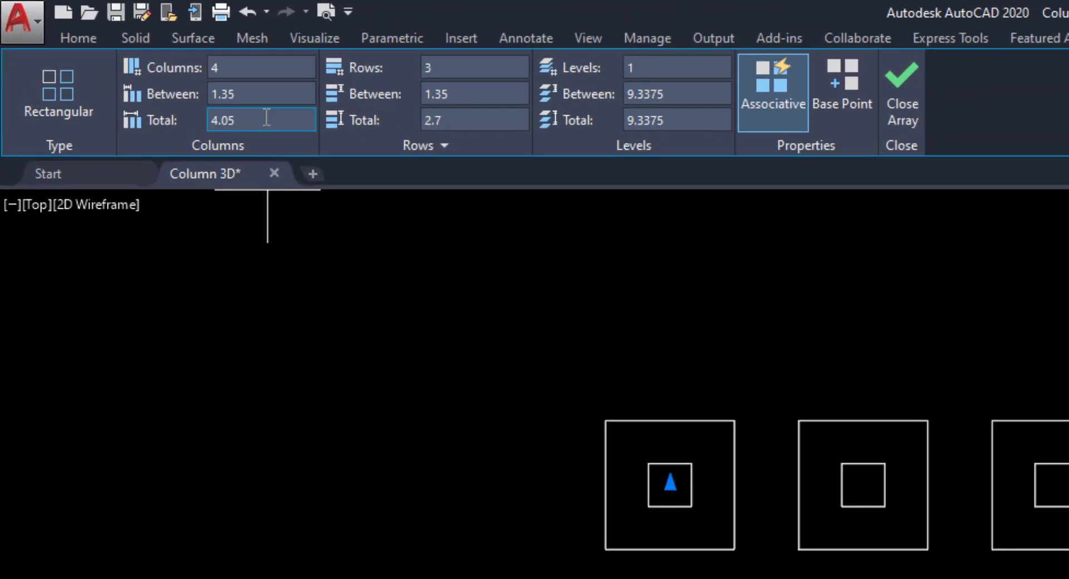
{"action": "left_click", "coordinate": [260, 94]}
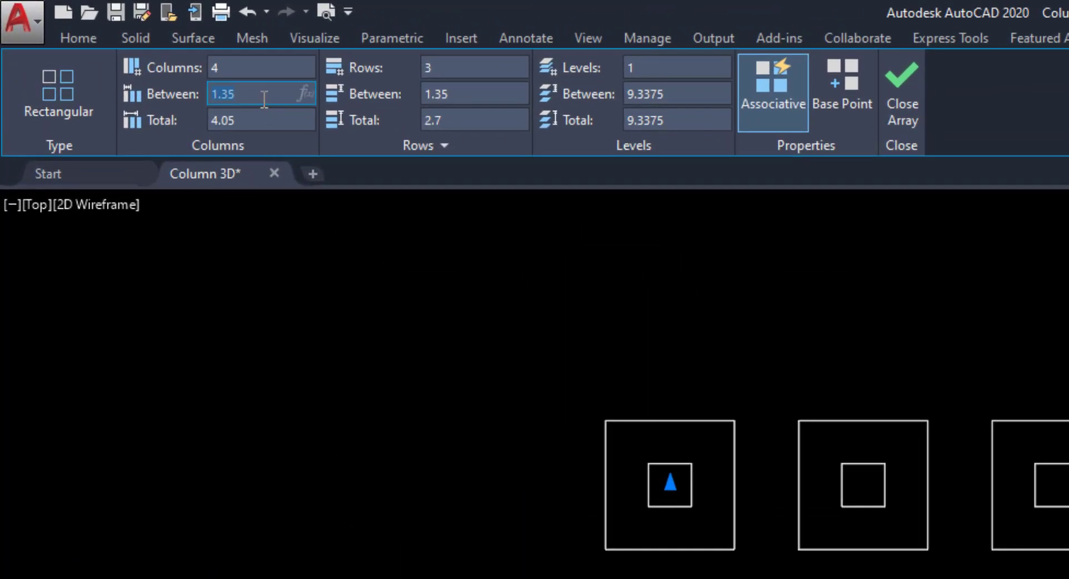
{"action": "type", "text": "3"}
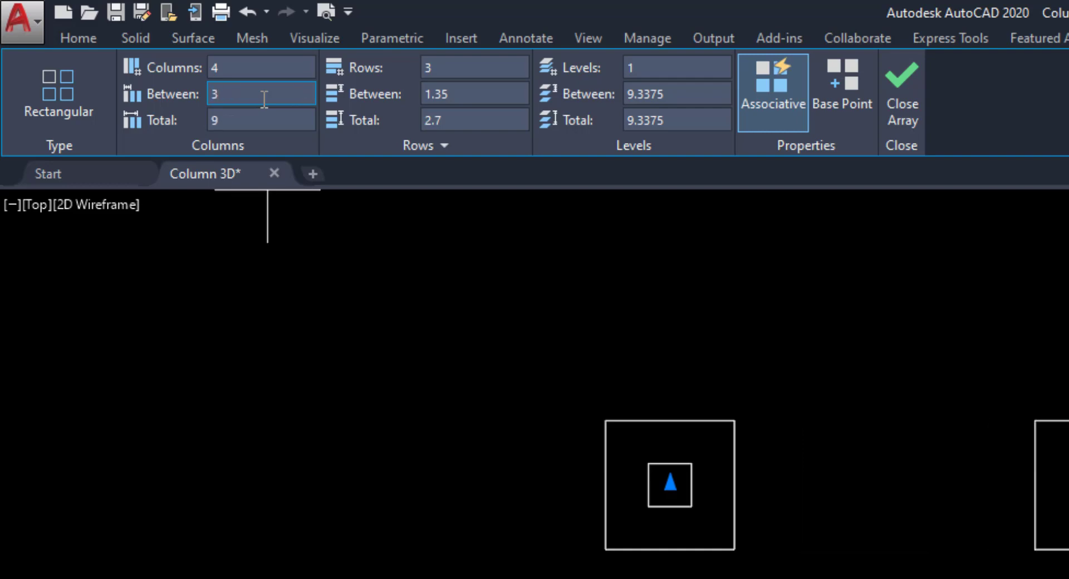
{"action": "left_click", "coordinate": [474, 93]}
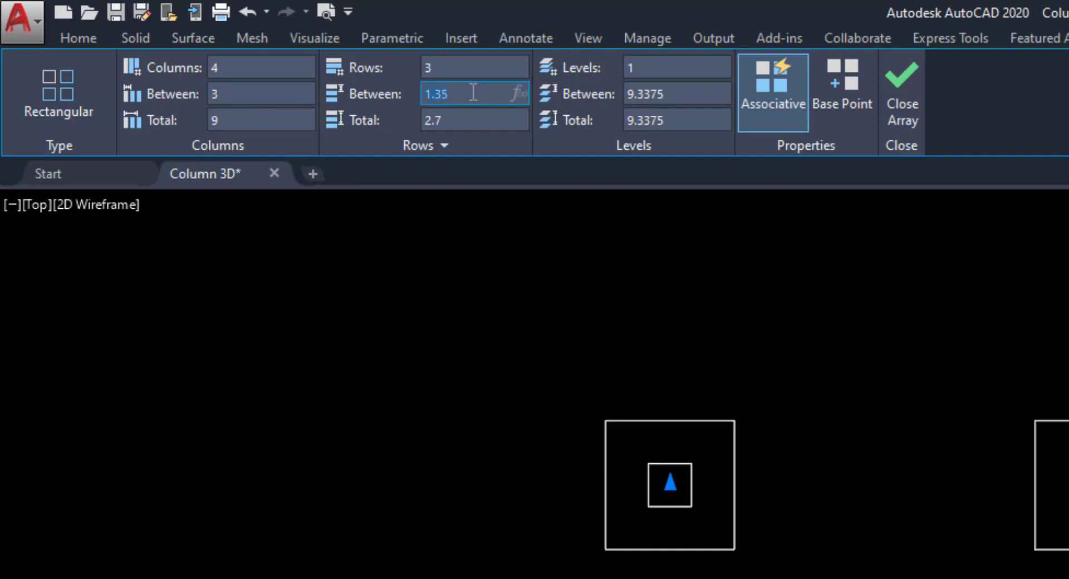
{"action": "type", "text": "3"}
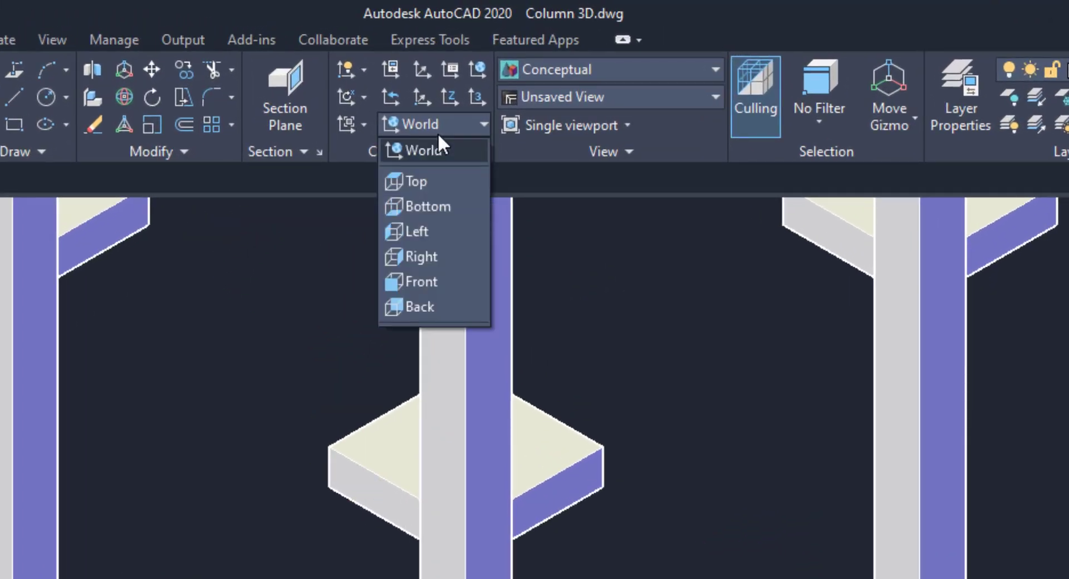
{"action": "mouse_move", "coordinate": [420, 282]}
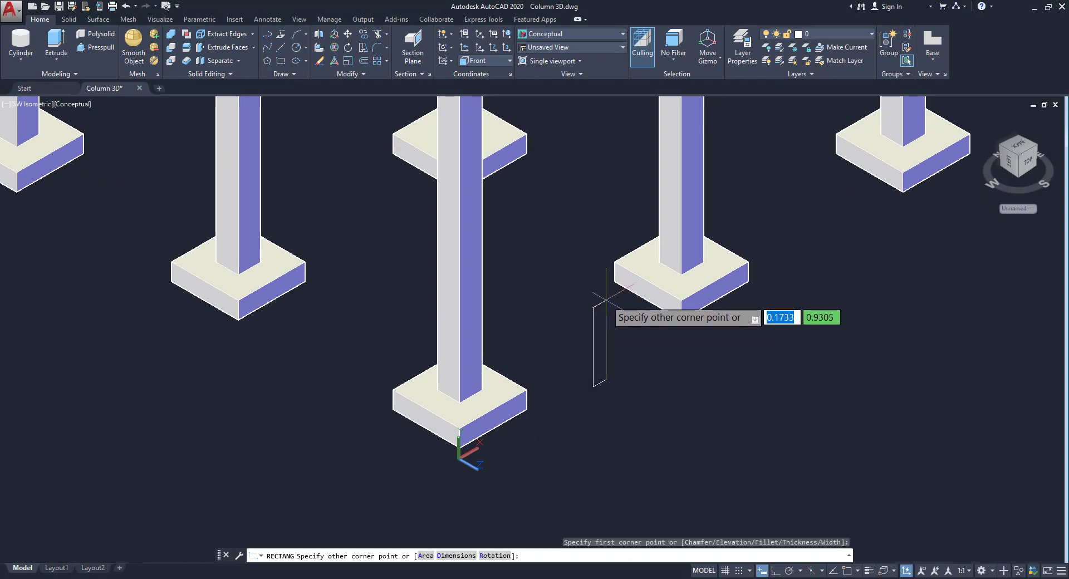
- Draw a 0.3 rectangle profile, move it to the column corner and shift it 0.6
{"action": "type", "text": "0.3"}
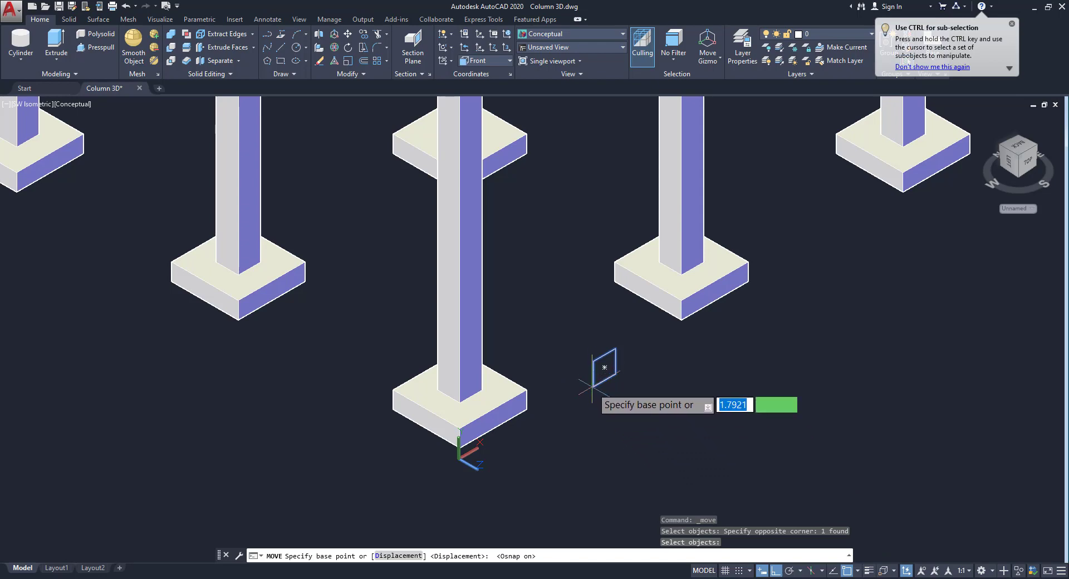
{"action": "left_click", "coordinate": [447, 350]}
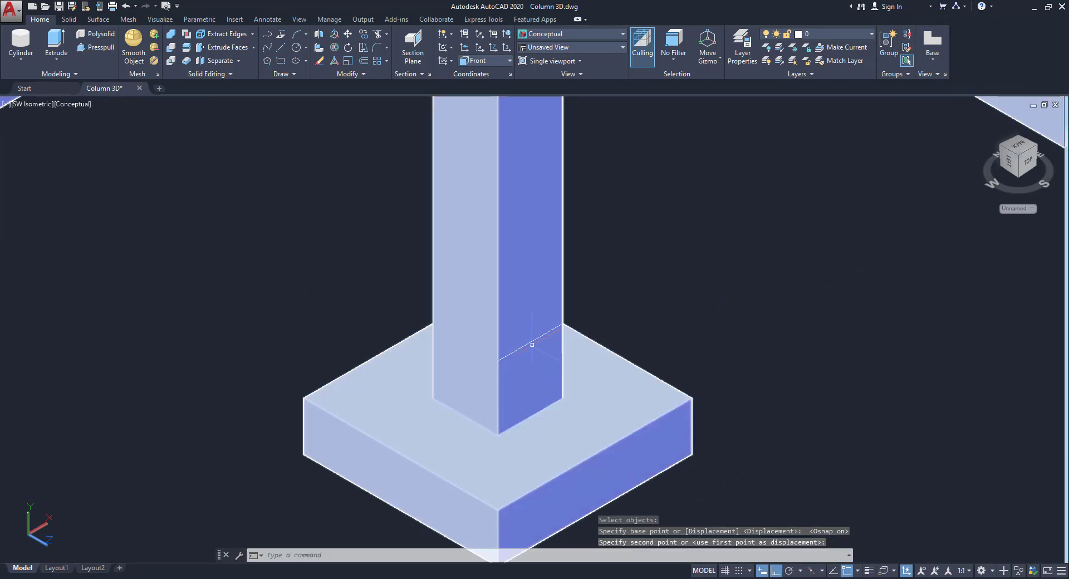
{"action": "left_click", "coordinate": [532, 344]}
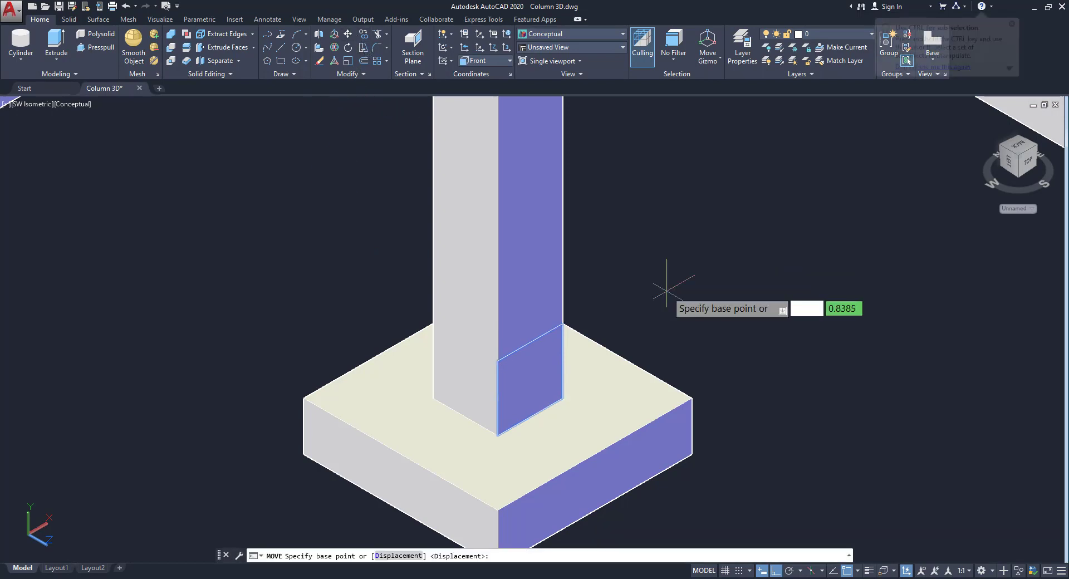
{"action": "left_click", "coordinate": [666, 269]}
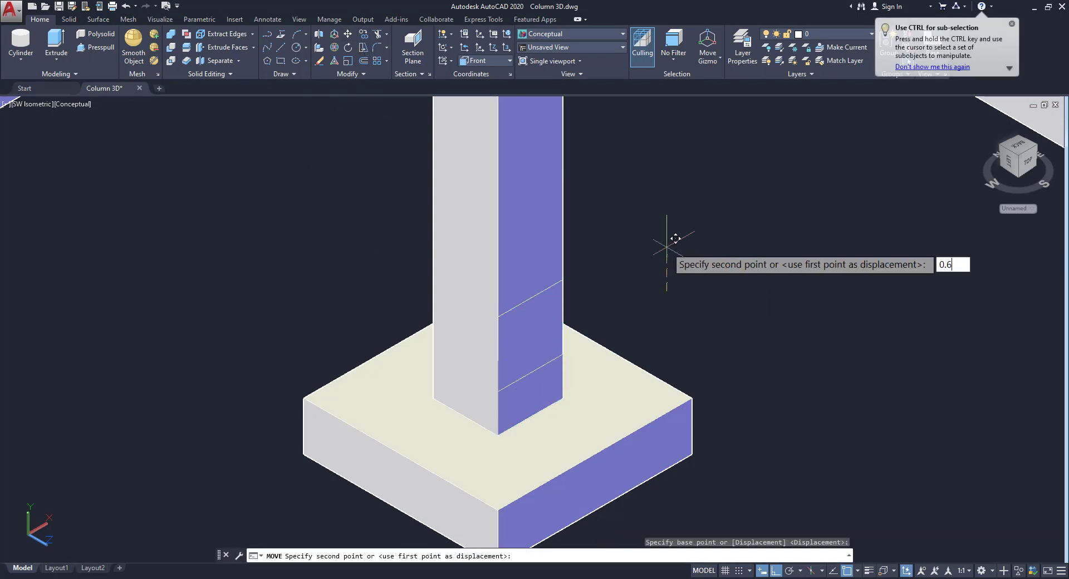
{"action": "key", "text": "enter"}
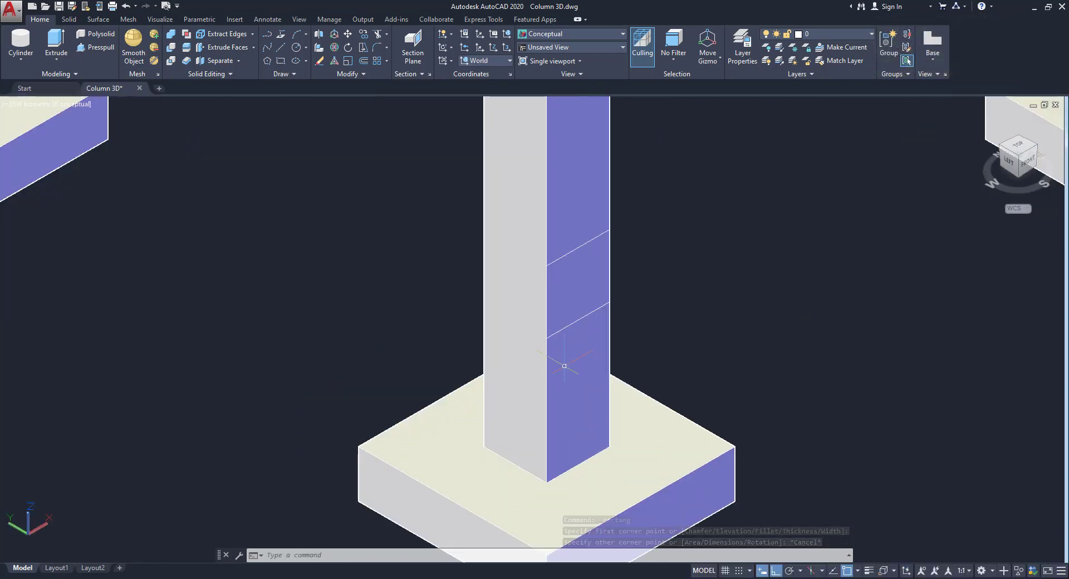
- Set the UCS to Left and move a beam profile onto the column's side face
{"action": "left_click", "coordinate": [485, 61]}
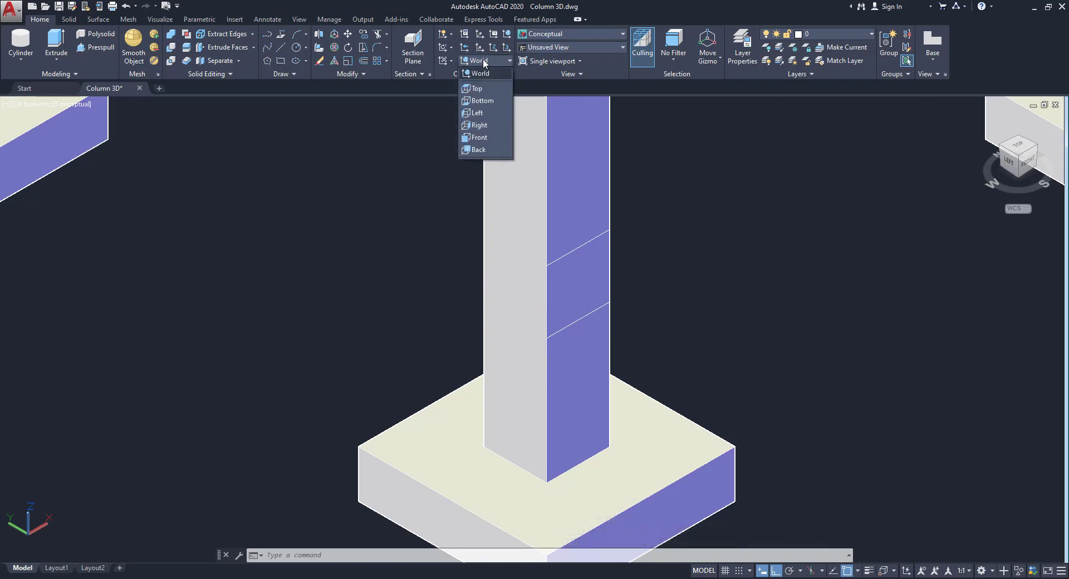
{"action": "left_click", "coordinate": [479, 112]}
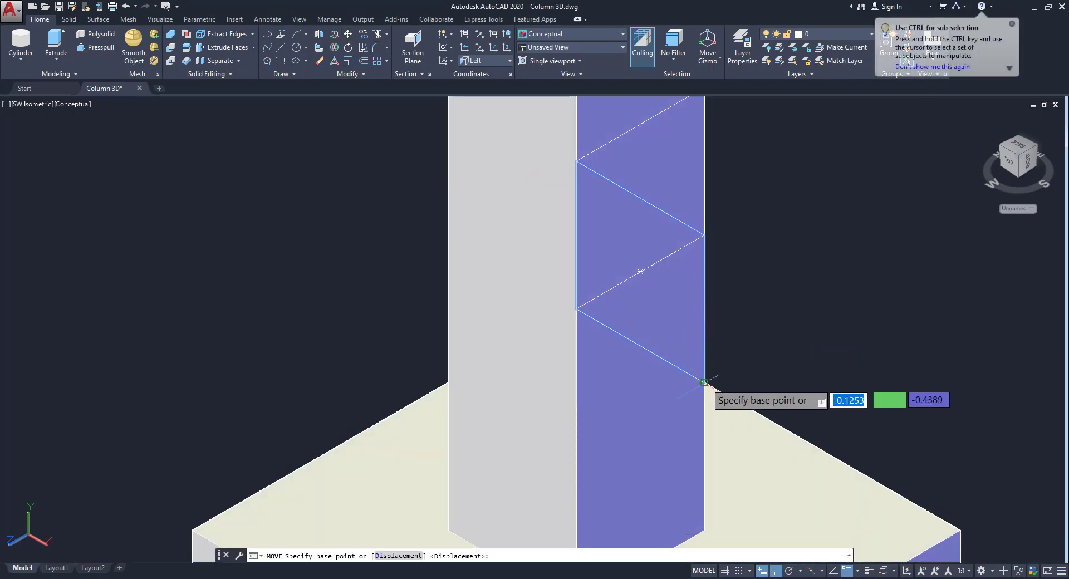
{"action": "left_click", "coordinate": [706, 382]}
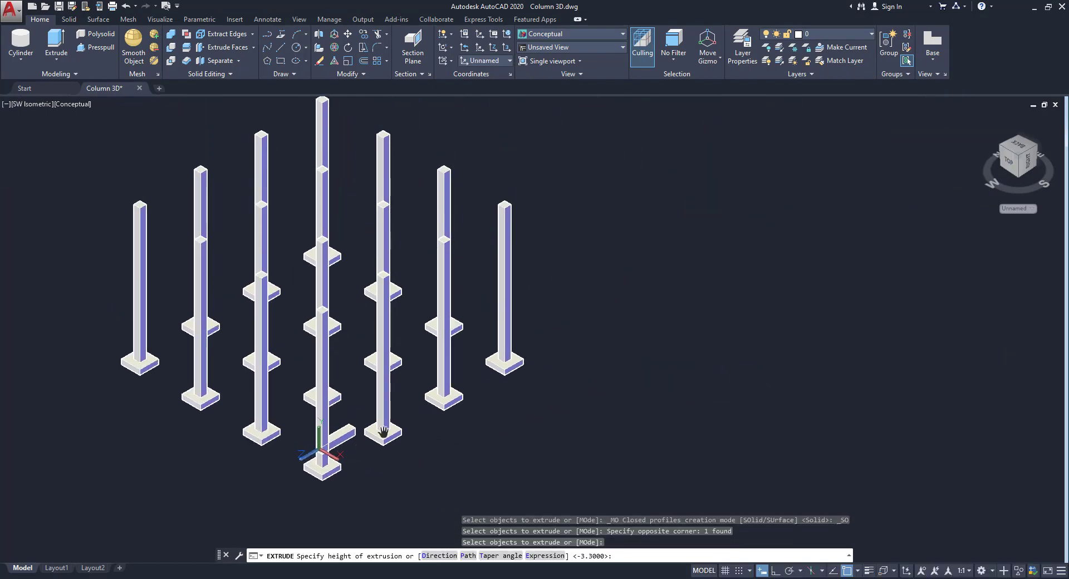
- Extrude the profiles into plinth beams along the grid edges and switch to Top view
{"action": "scroll", "scroll_direction": "up", "scroll_amount": 3}
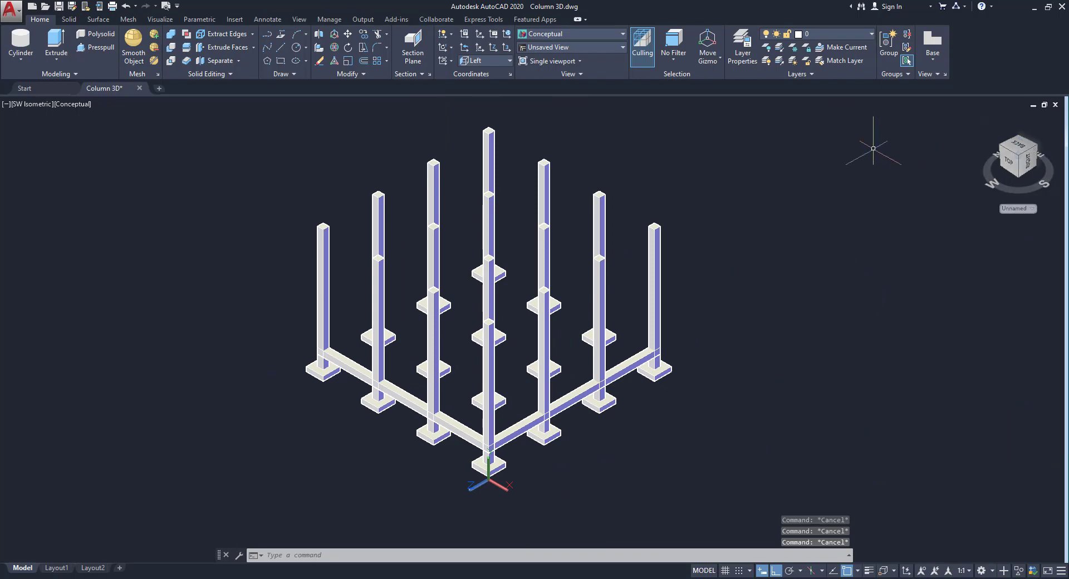
{"action": "left_click", "coordinate": [507, 62]}
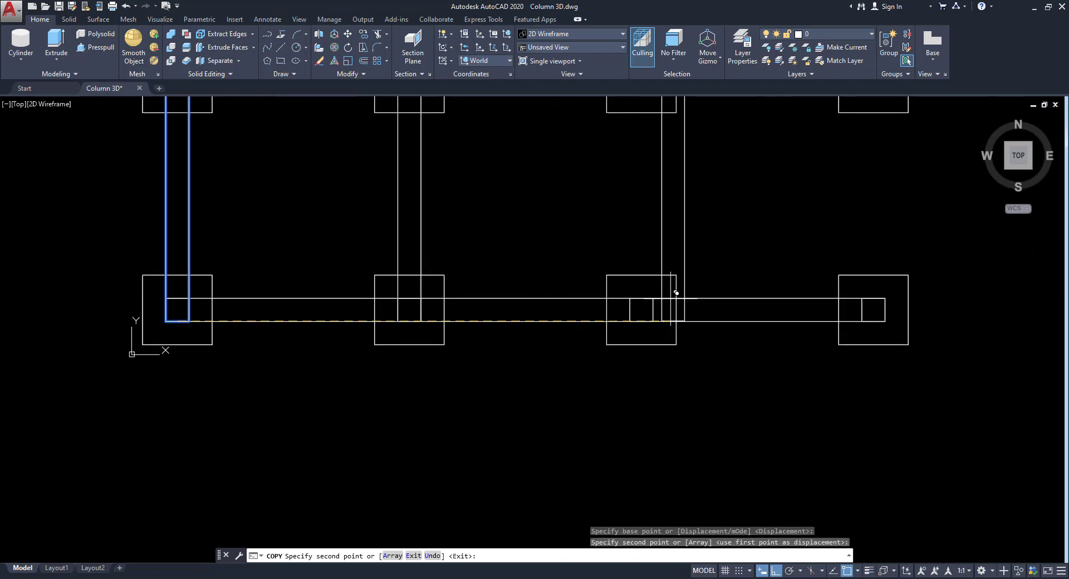
- Copy the north-south plinth beam to the last column position of the grid
{"action": "left_click", "coordinate": [876, 308]}
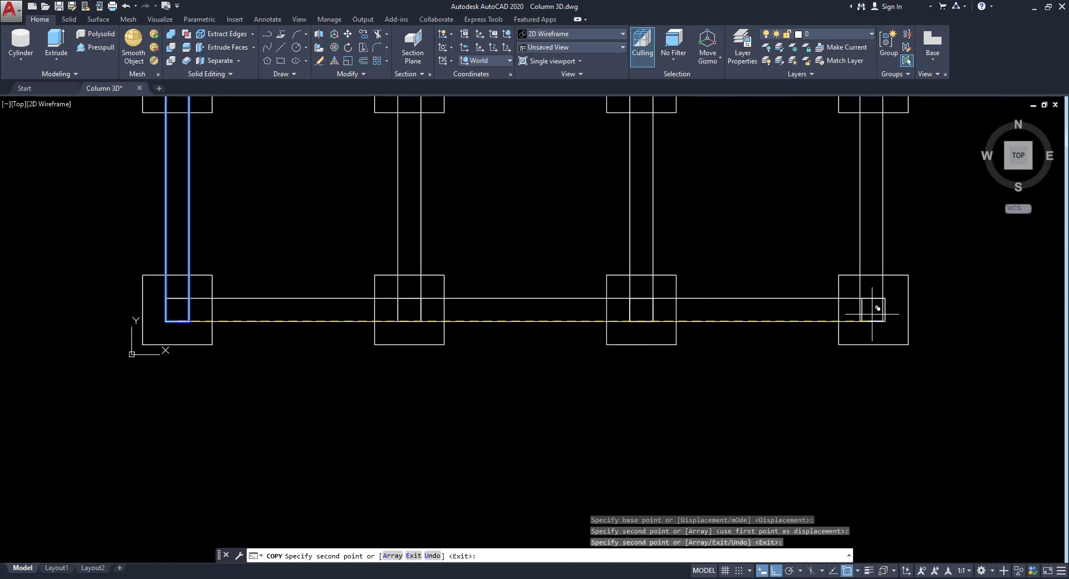